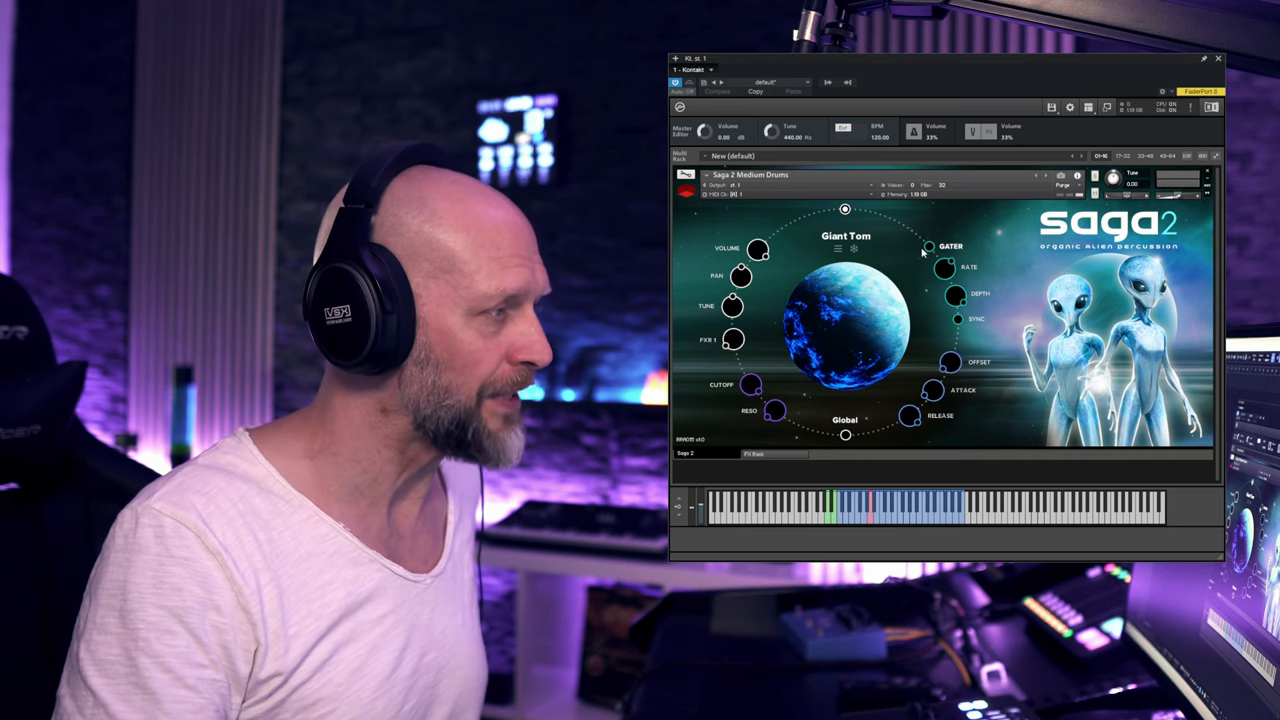
mouse_move(964, 322)
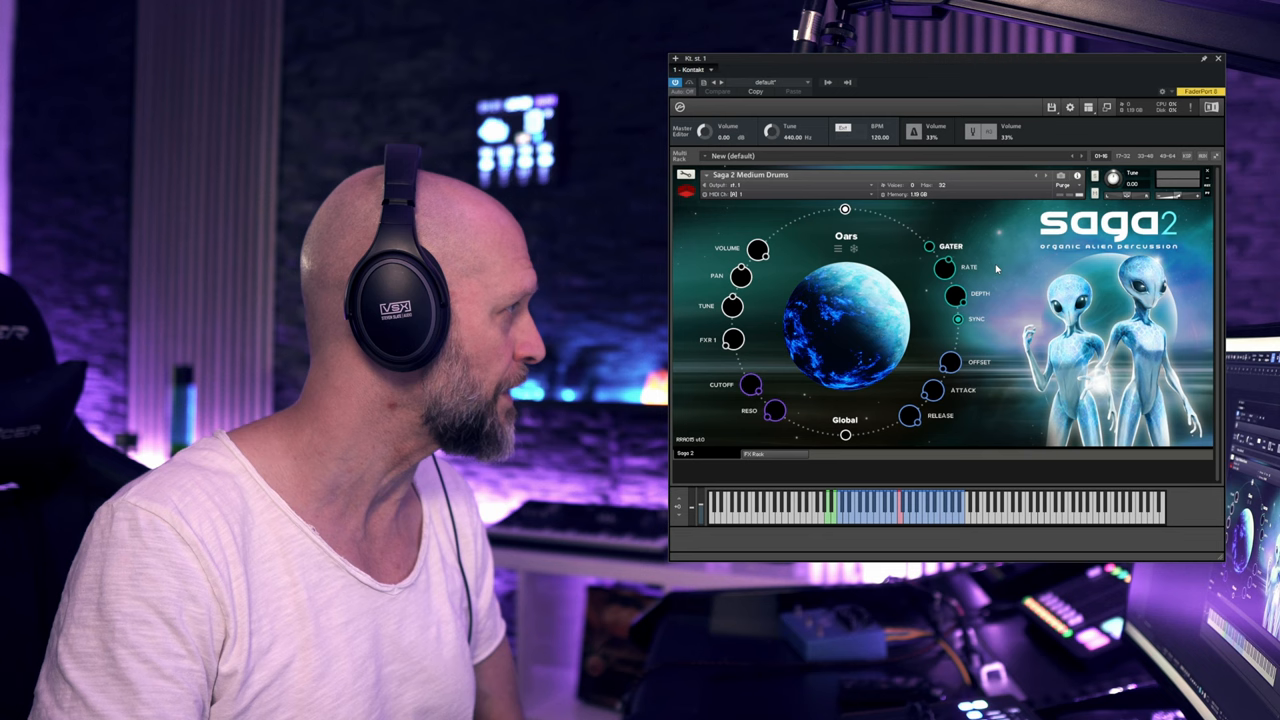
mouse_move(932, 248)
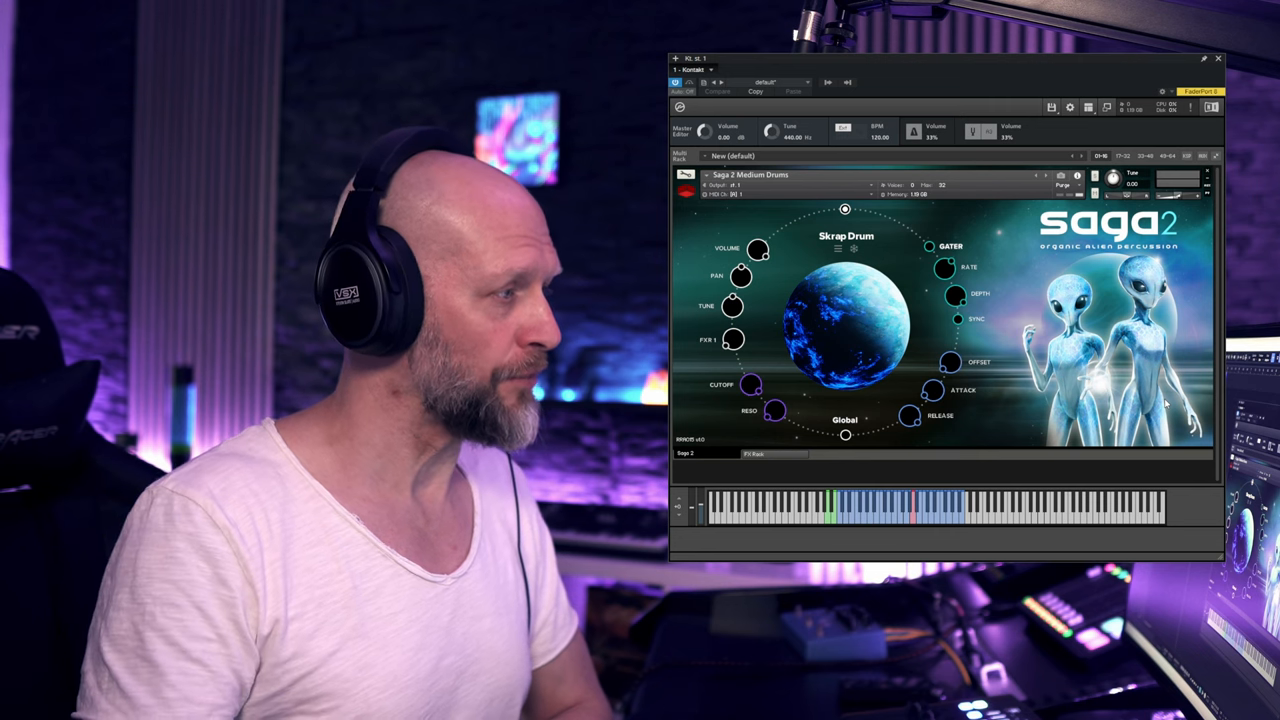
mouse_move(1000, 414)
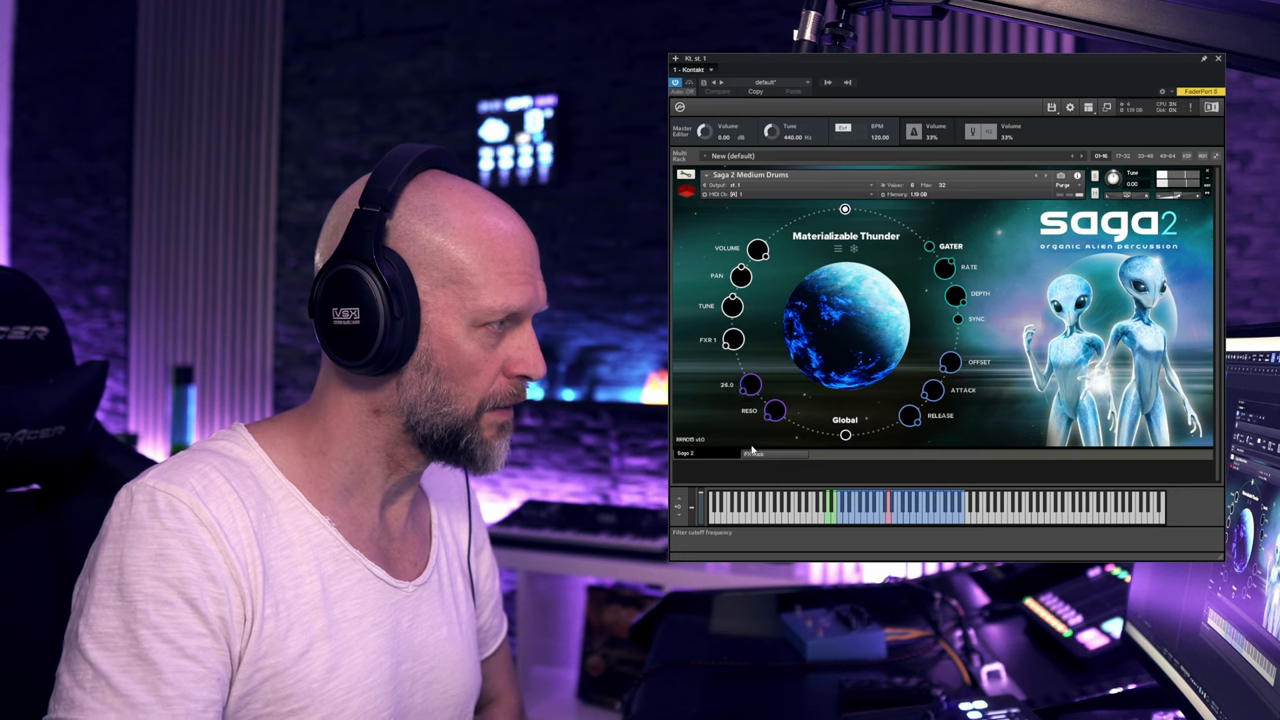
Switch Materializable Thunder to Beast Drum and bring up the drum sound list.
left_click_drag(752, 388, 752, 380)
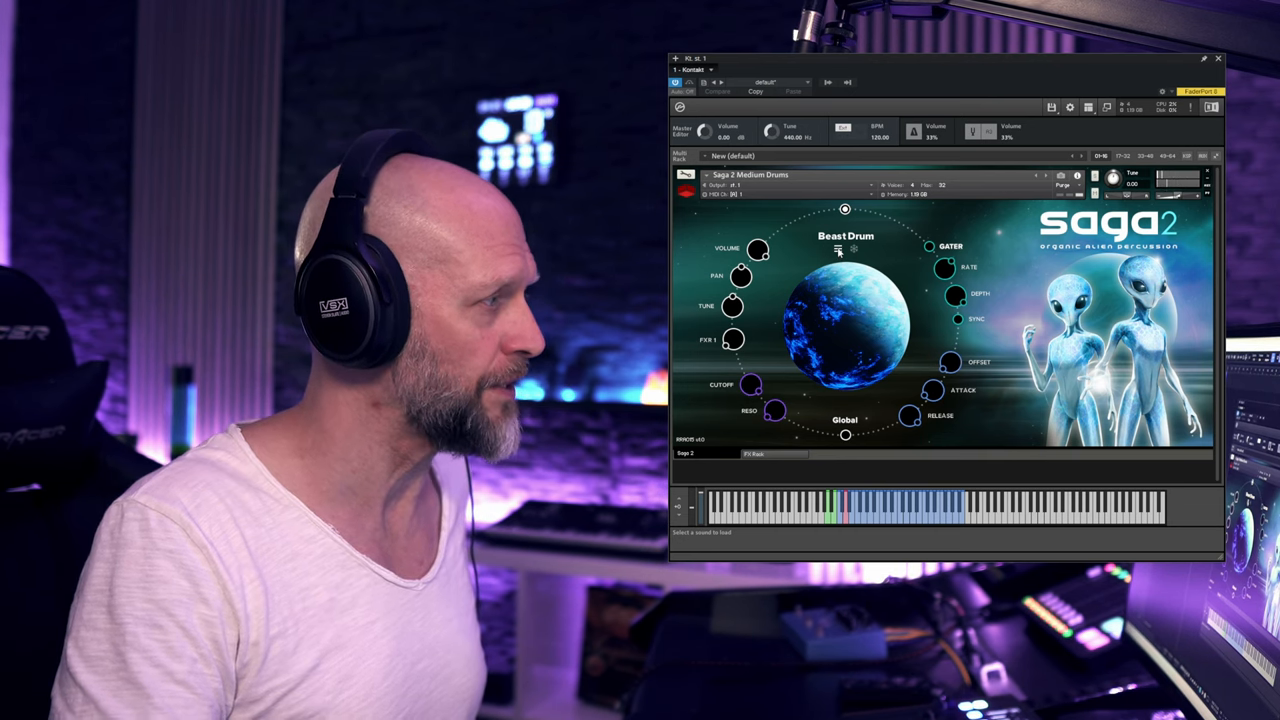
left_click(840, 240)
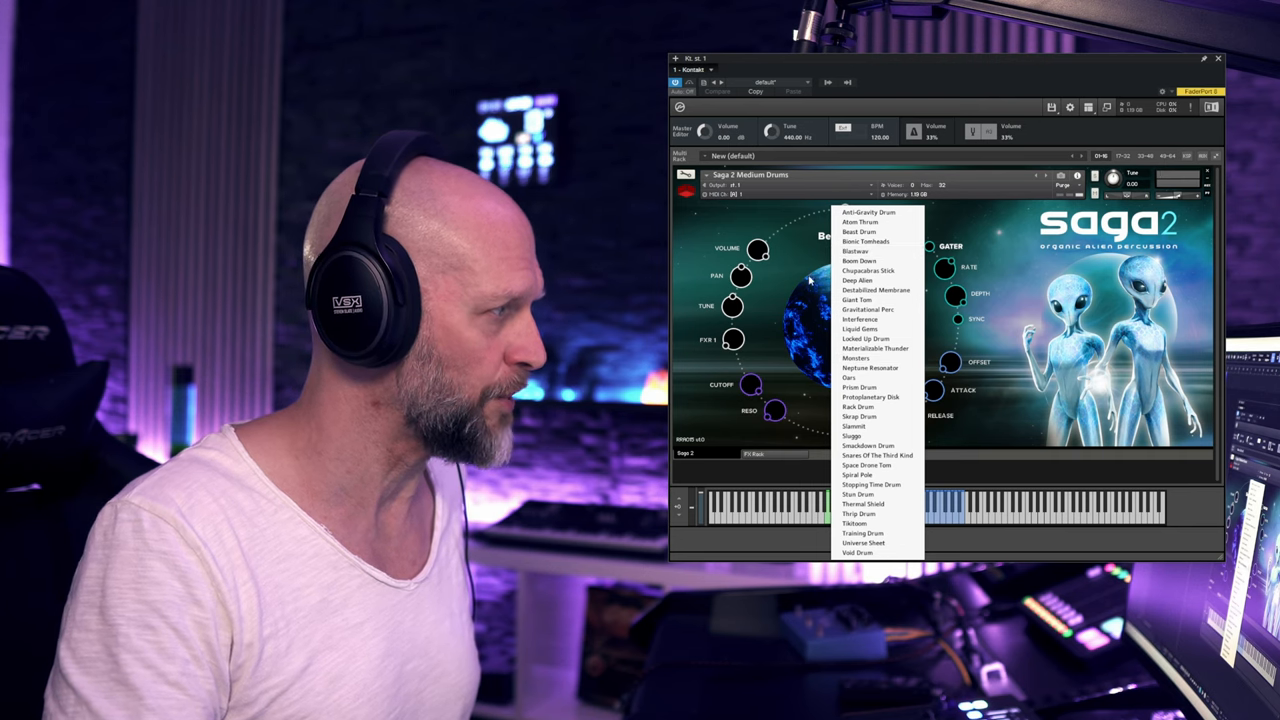
Audition Prism Drum, then load Blastwav from the drum sound list.
left_click(860, 388)
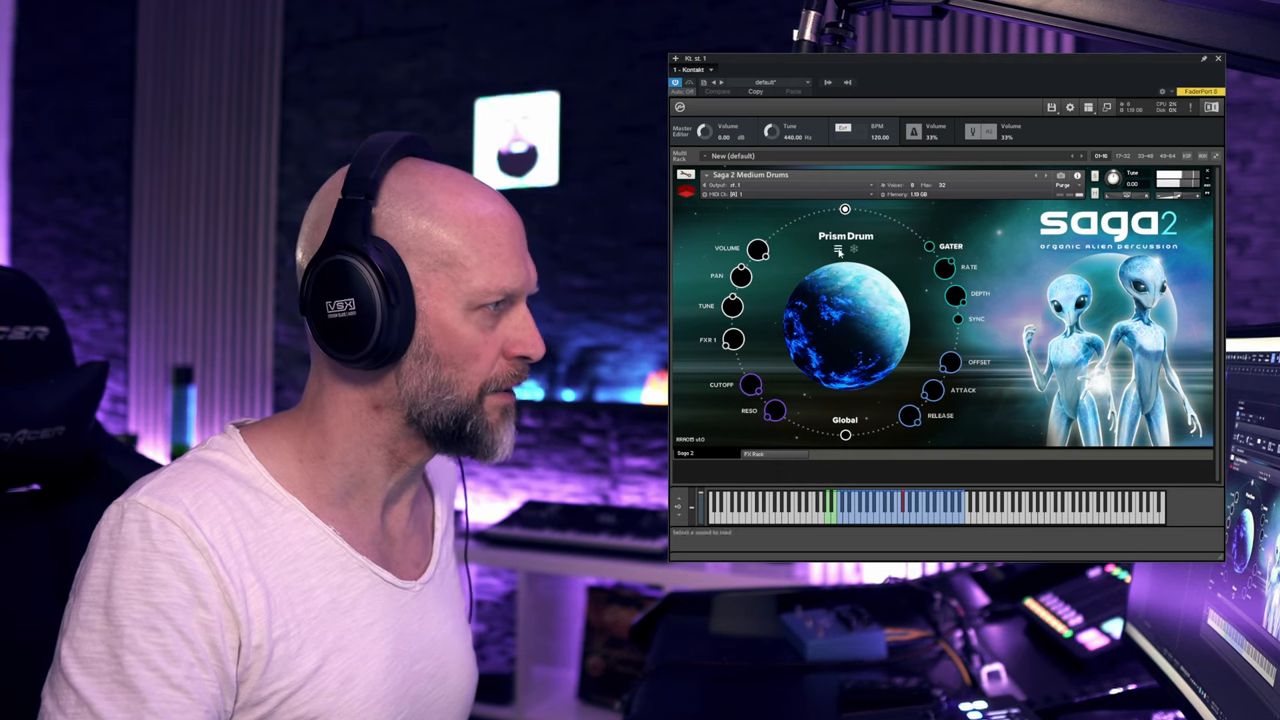
left_click(844, 236)
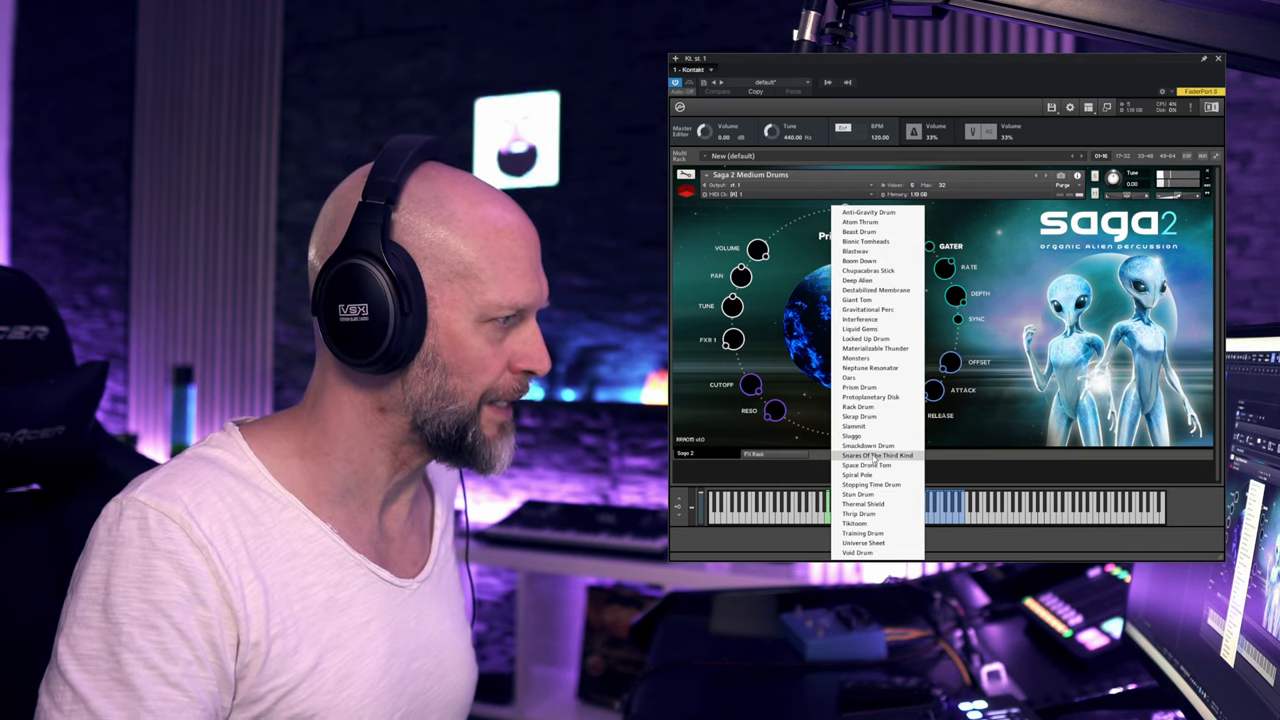
left_click(872, 456)
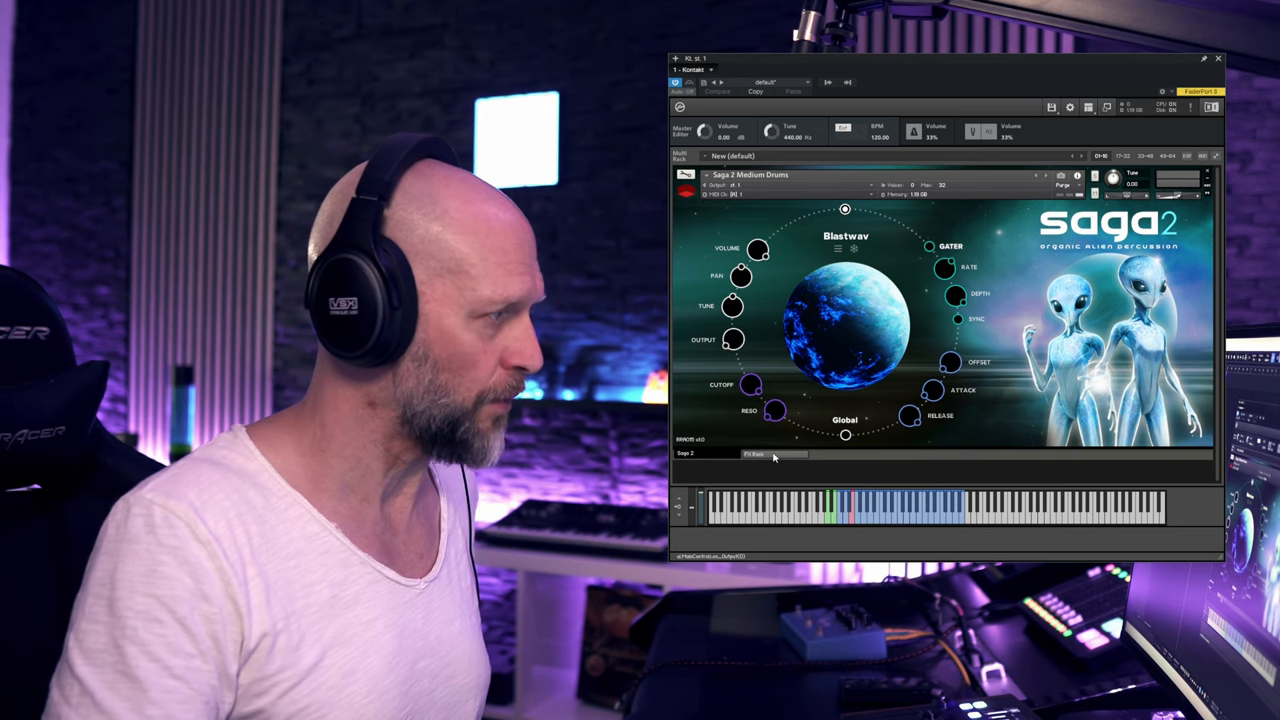
Play Blastwav, then switch the Medium Drums sound to Thrip Drum.
left_click(758, 454)
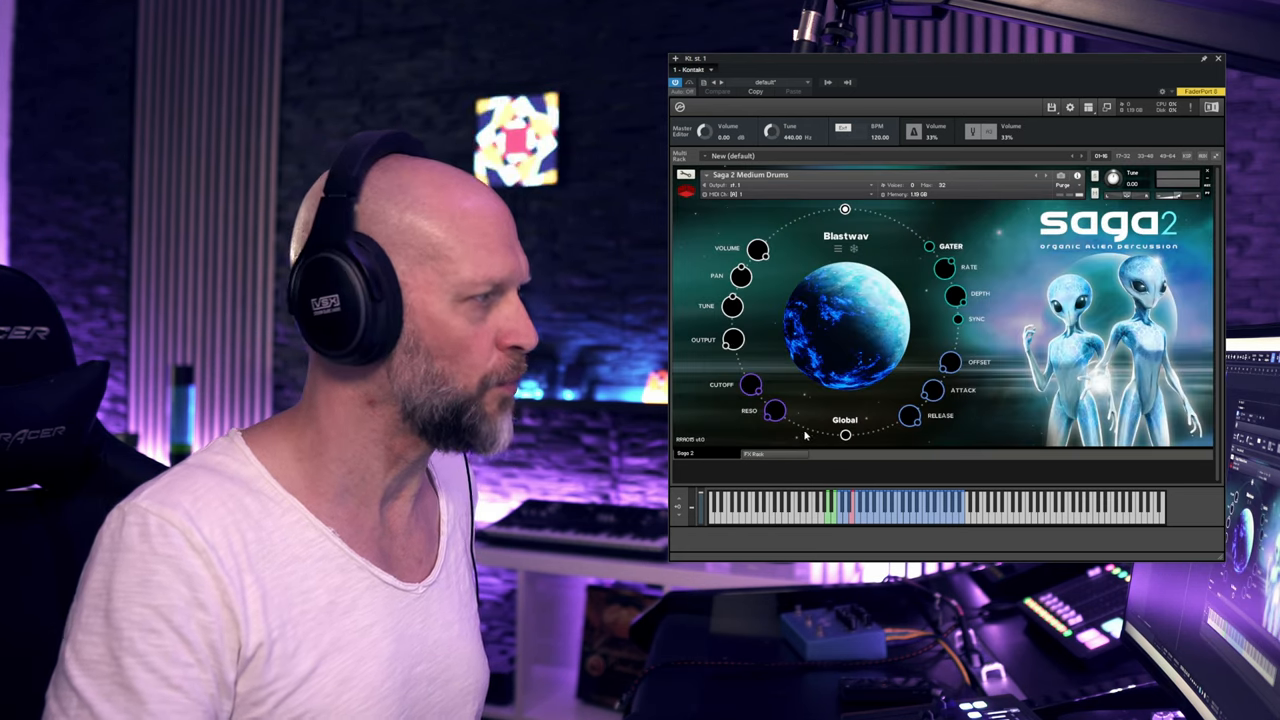
mouse_move(800, 448)
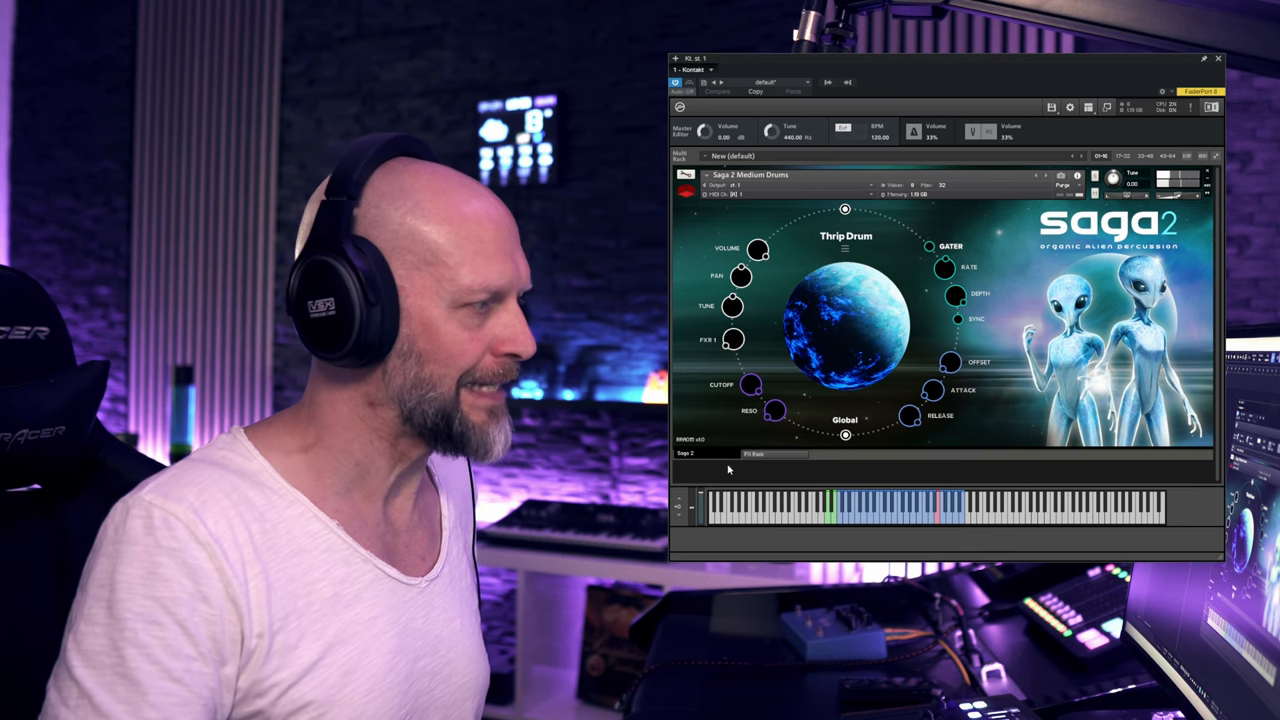
left_click(756, 454)
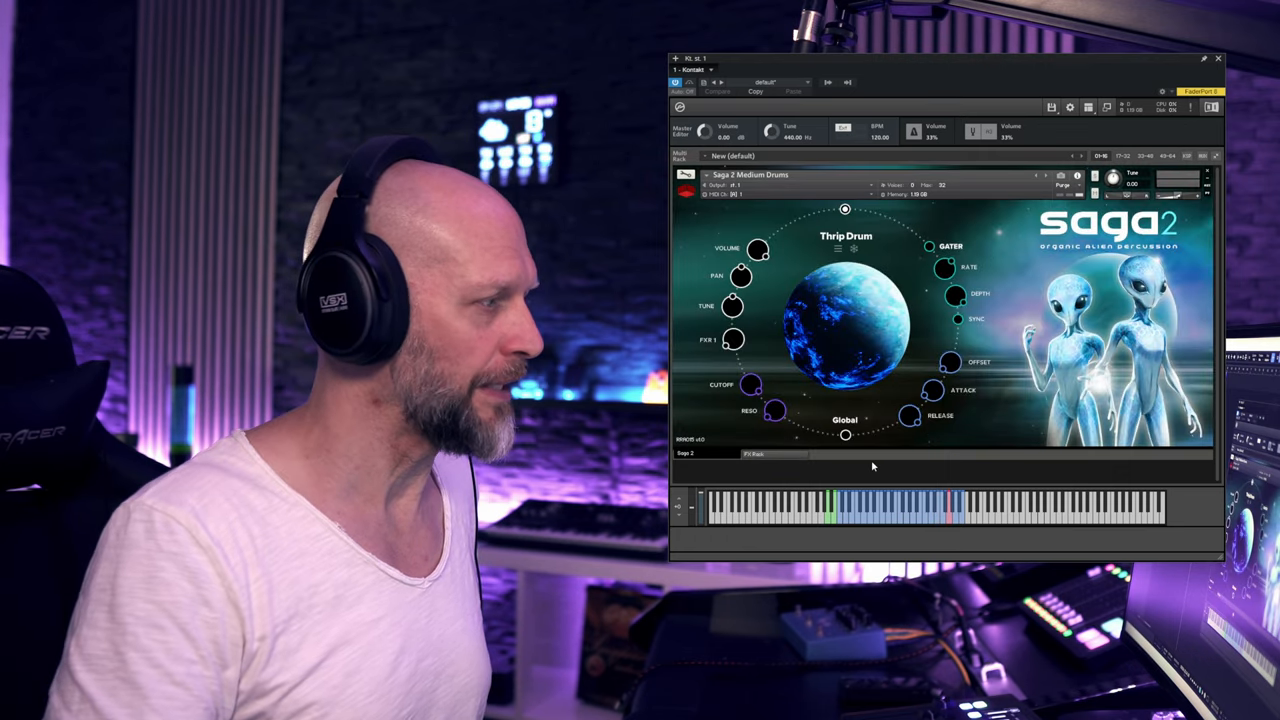
mouse_move(784, 360)
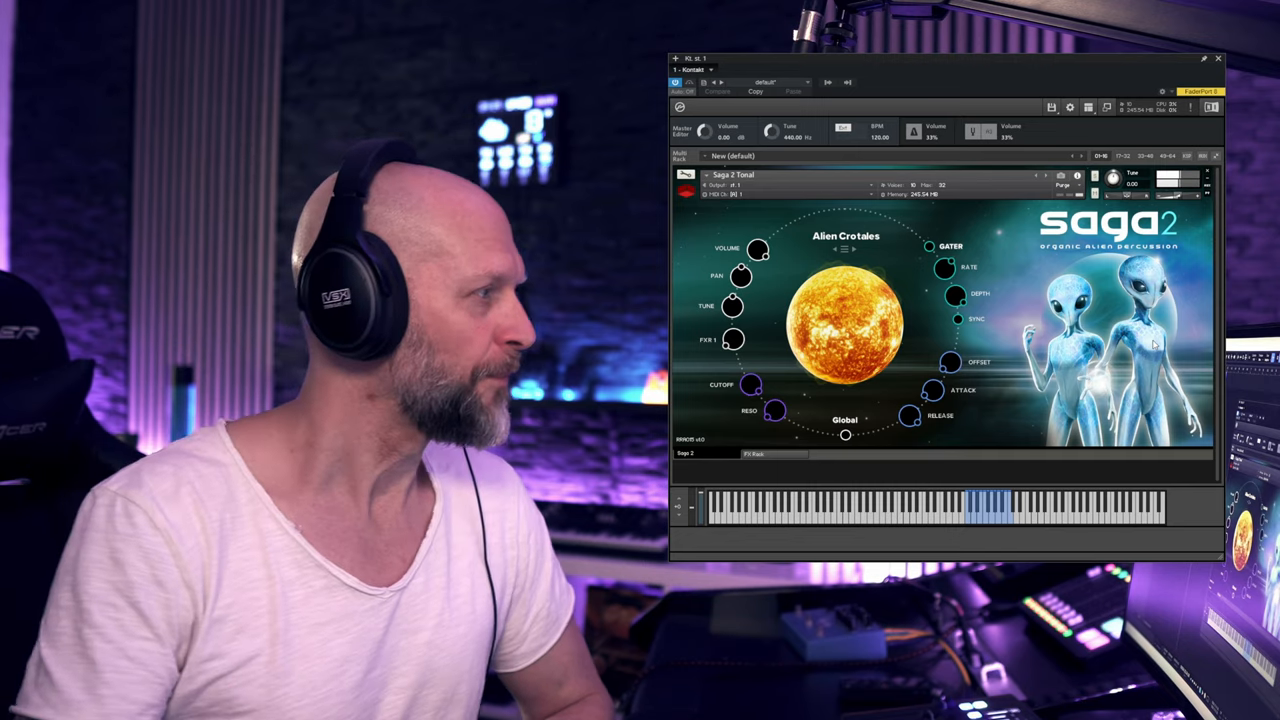
Audition Dirty Sangria and Pizza Gato, then load Tritanic as the Tonal sound.
left_click(836, 248)
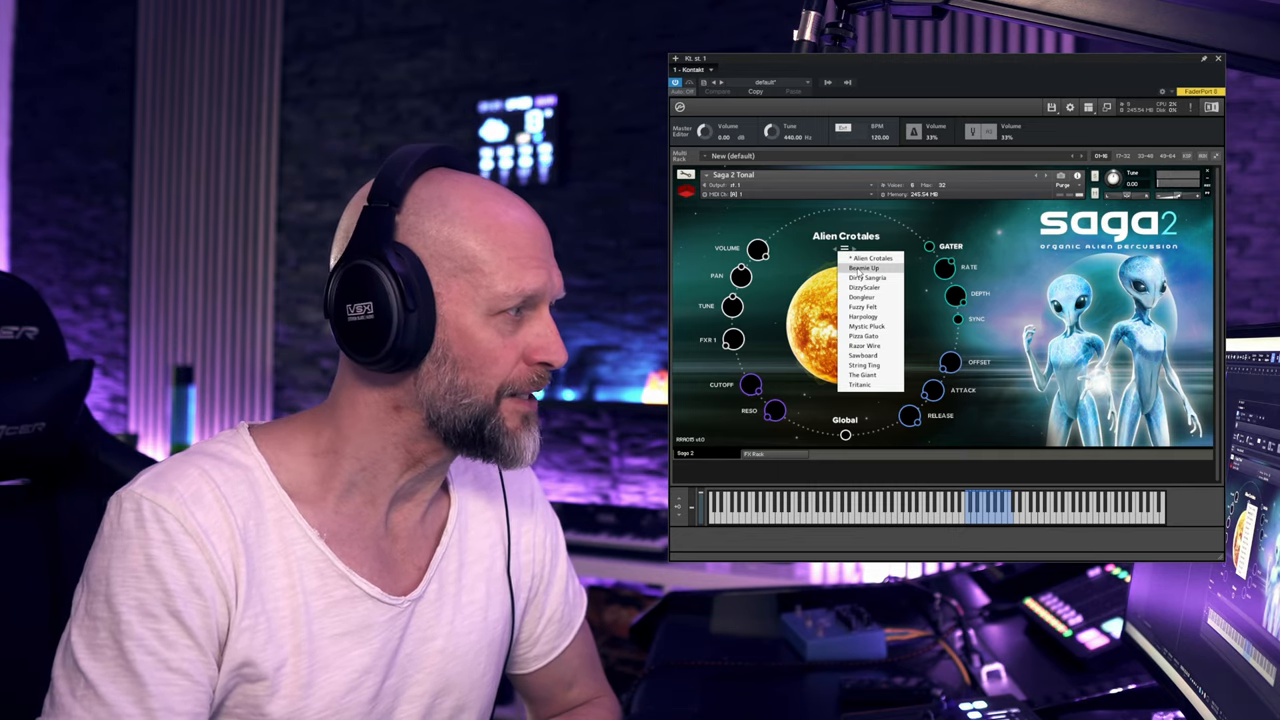
left_click(856, 268)
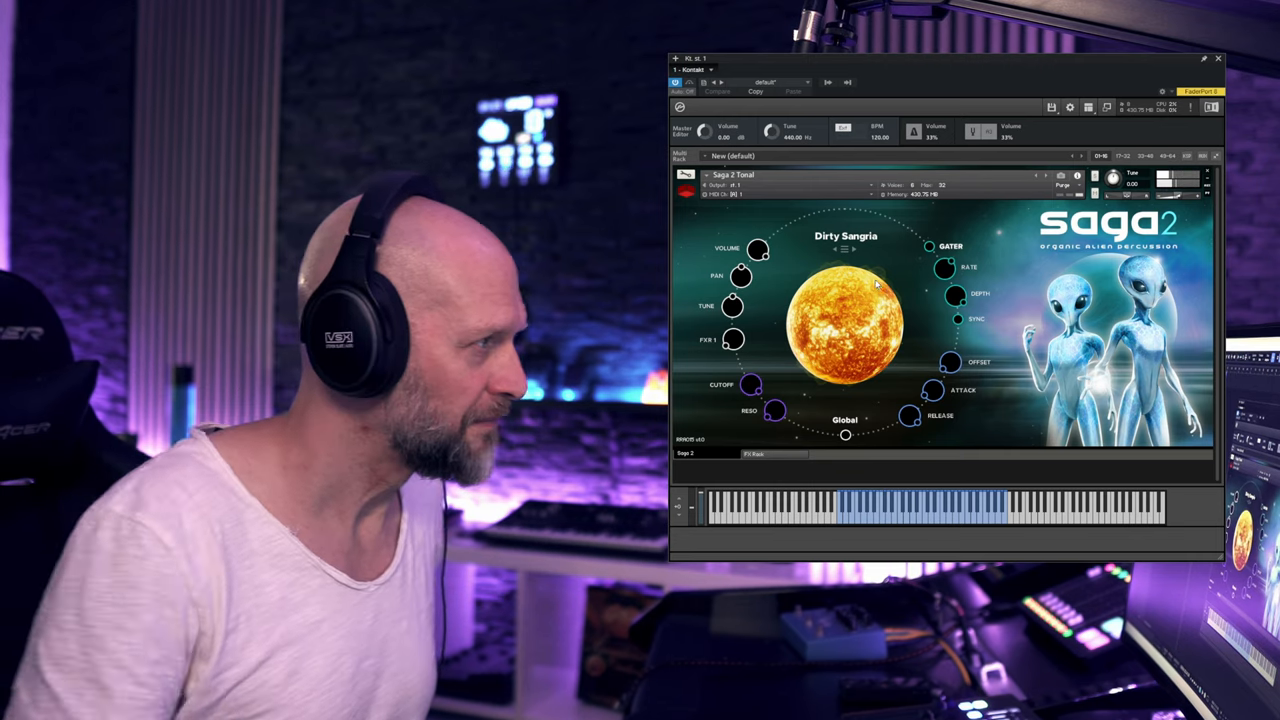
left_click(844, 248)
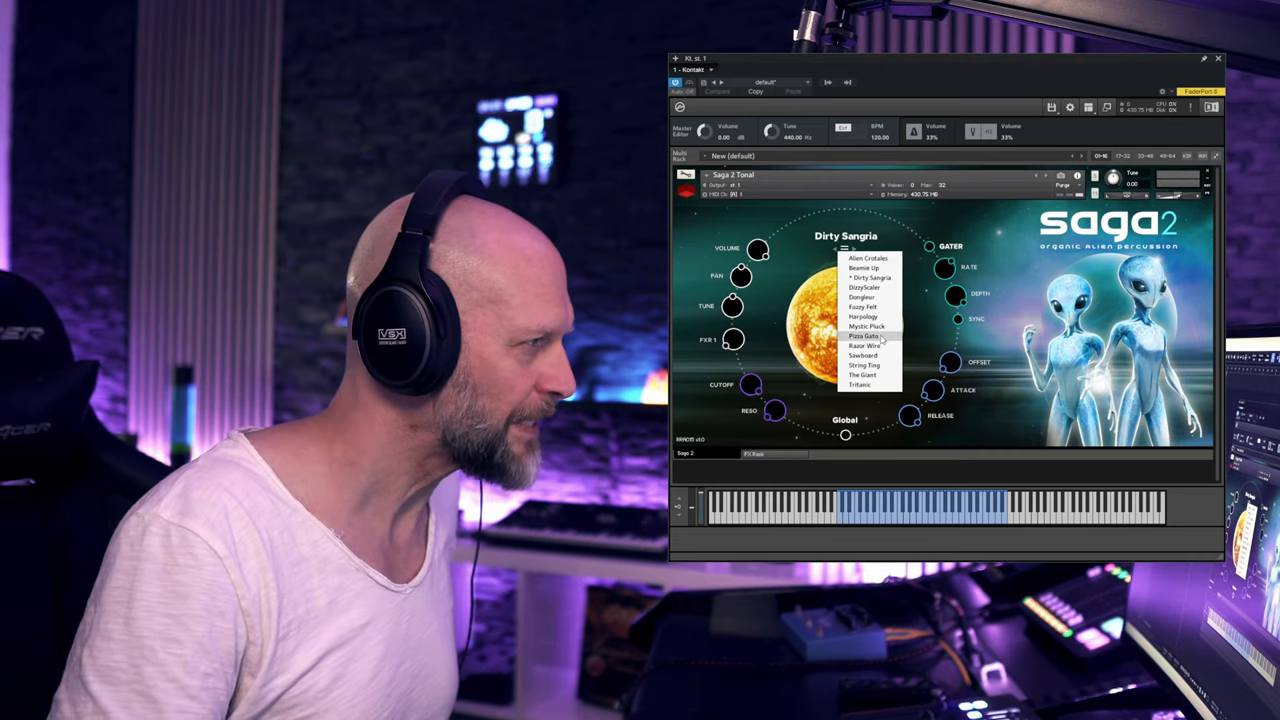
left_click(864, 336)
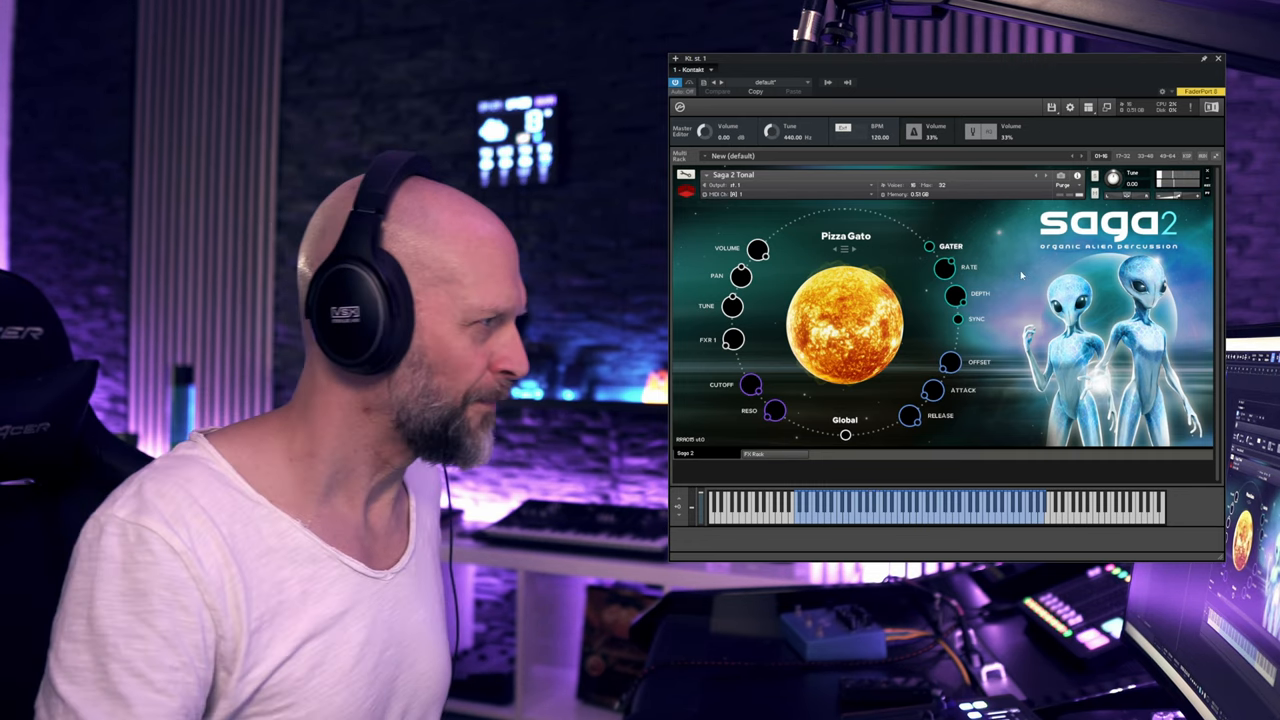
left_click(840, 248)
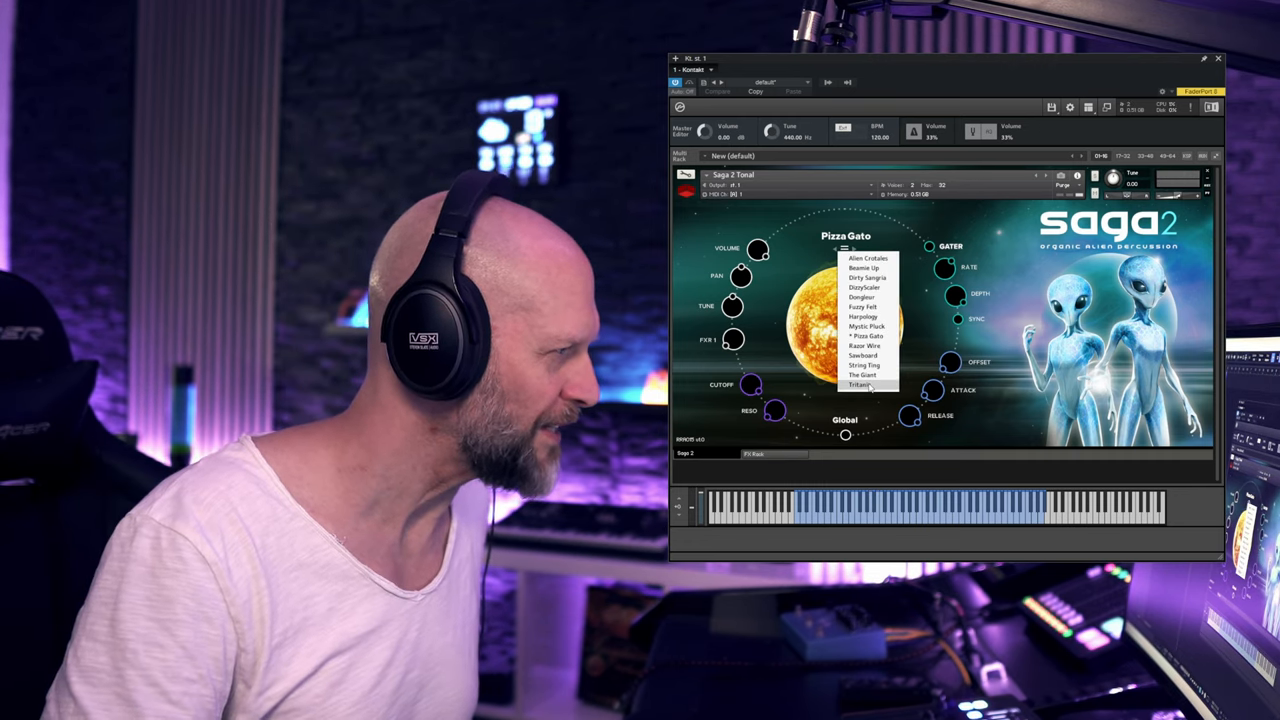
left_click(864, 384)
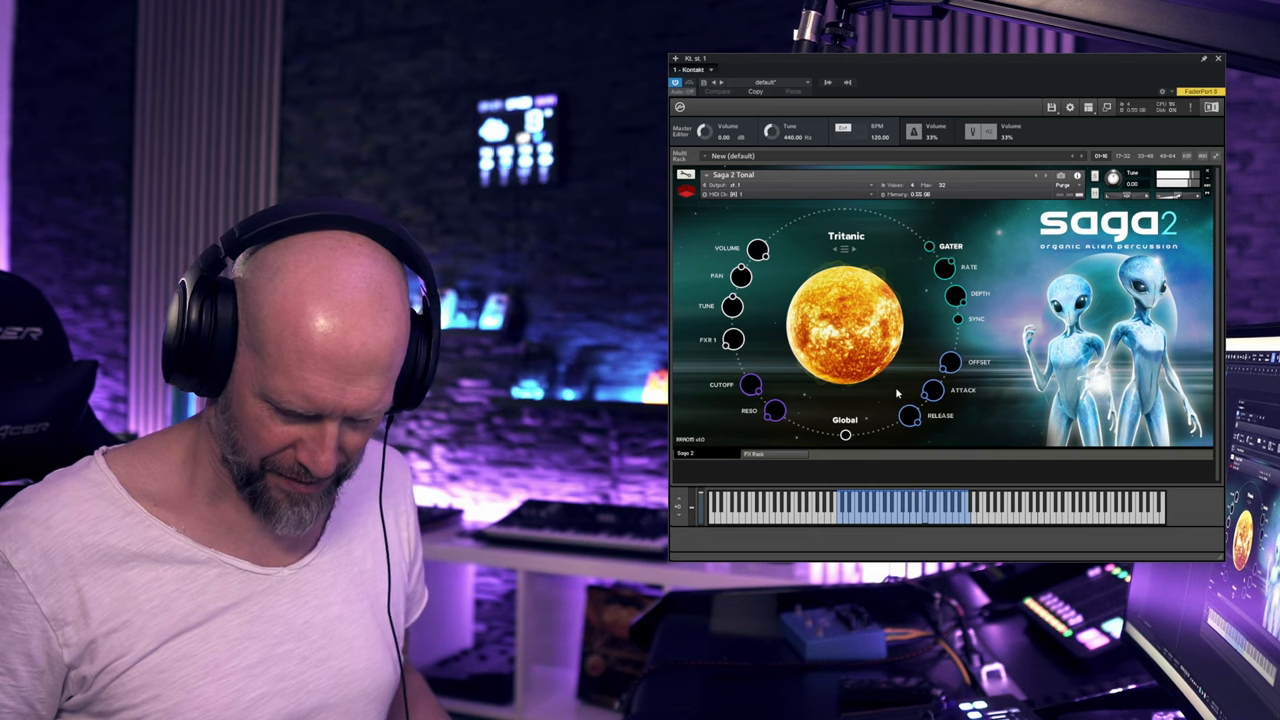